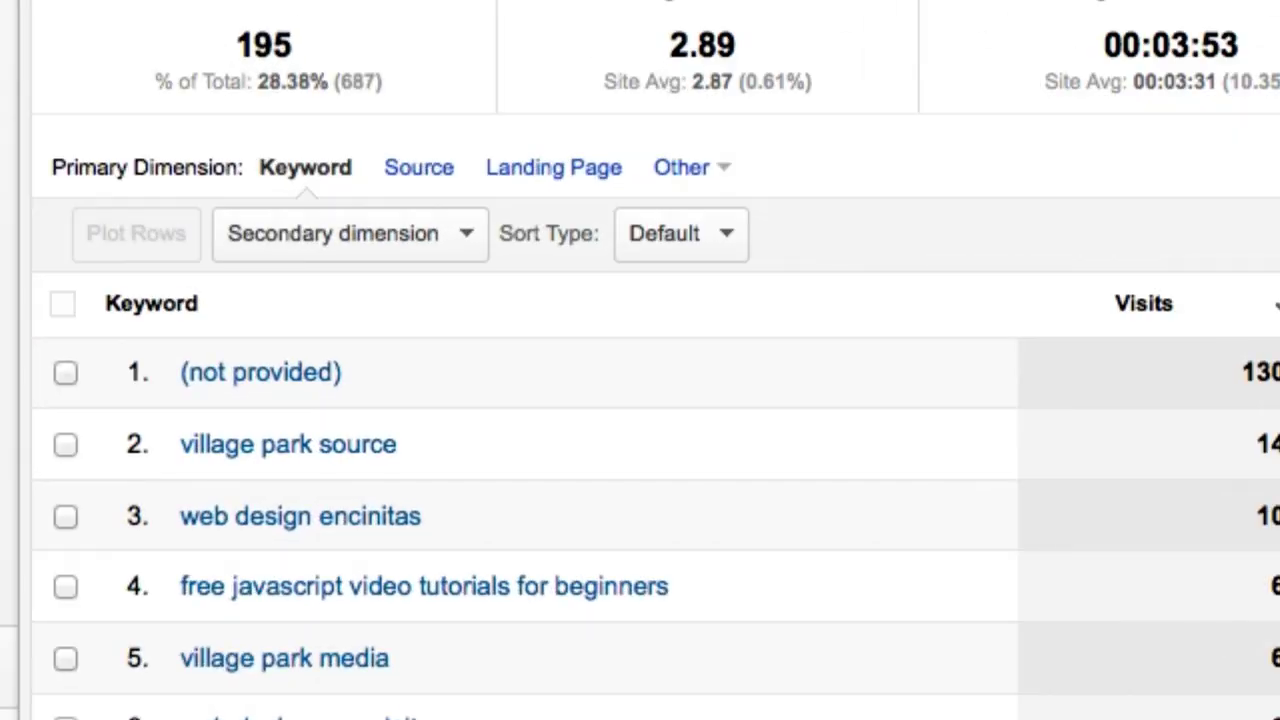
mouse_move(350, 395)
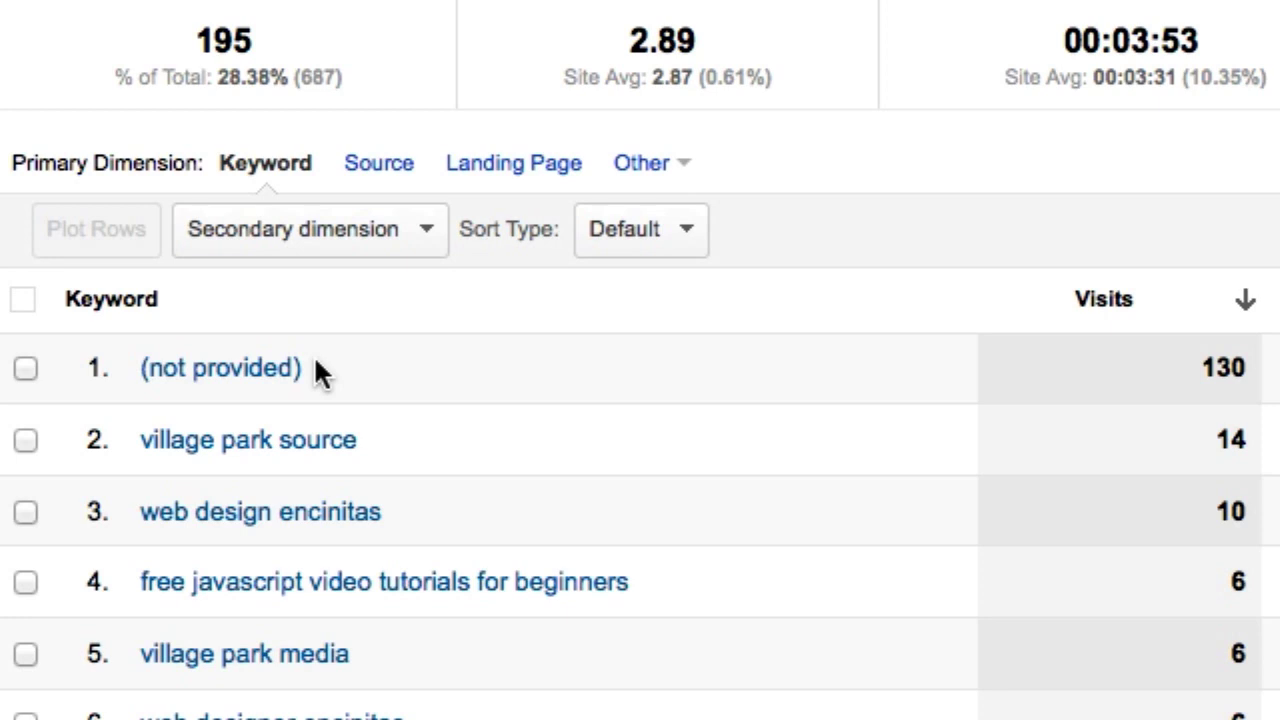
mouse_move(332, 393)
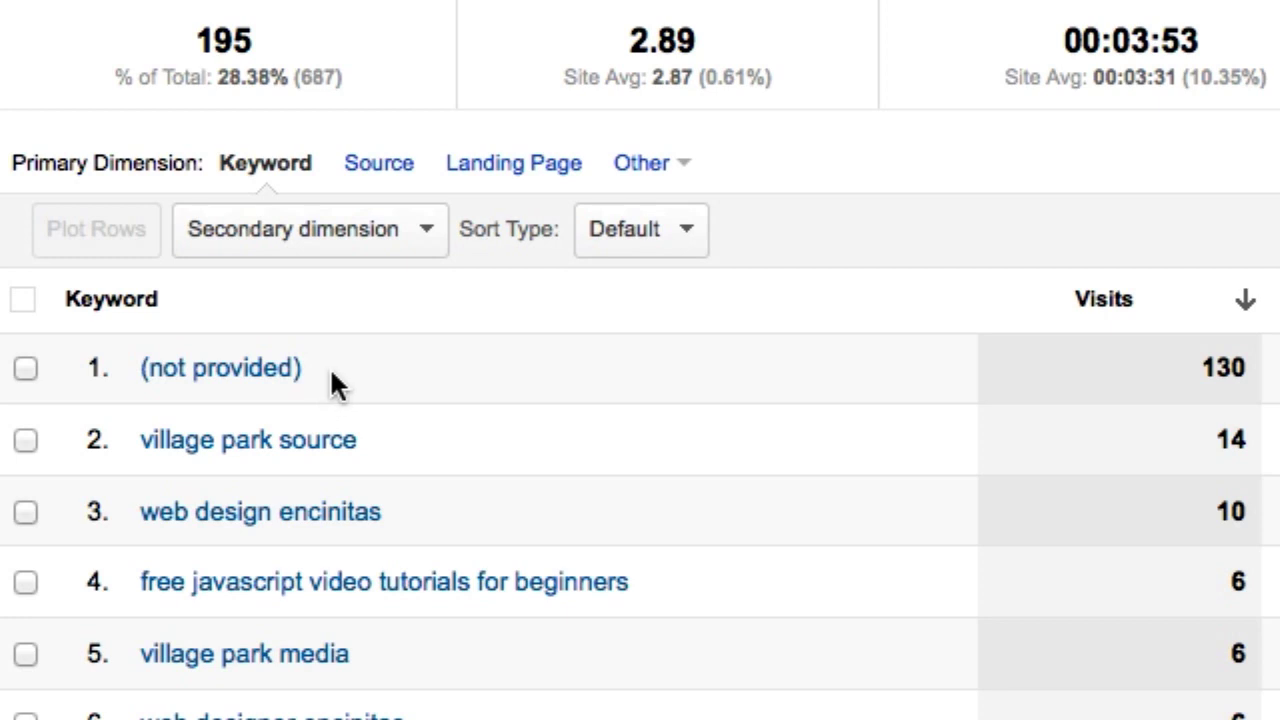
mouse_move(322, 392)
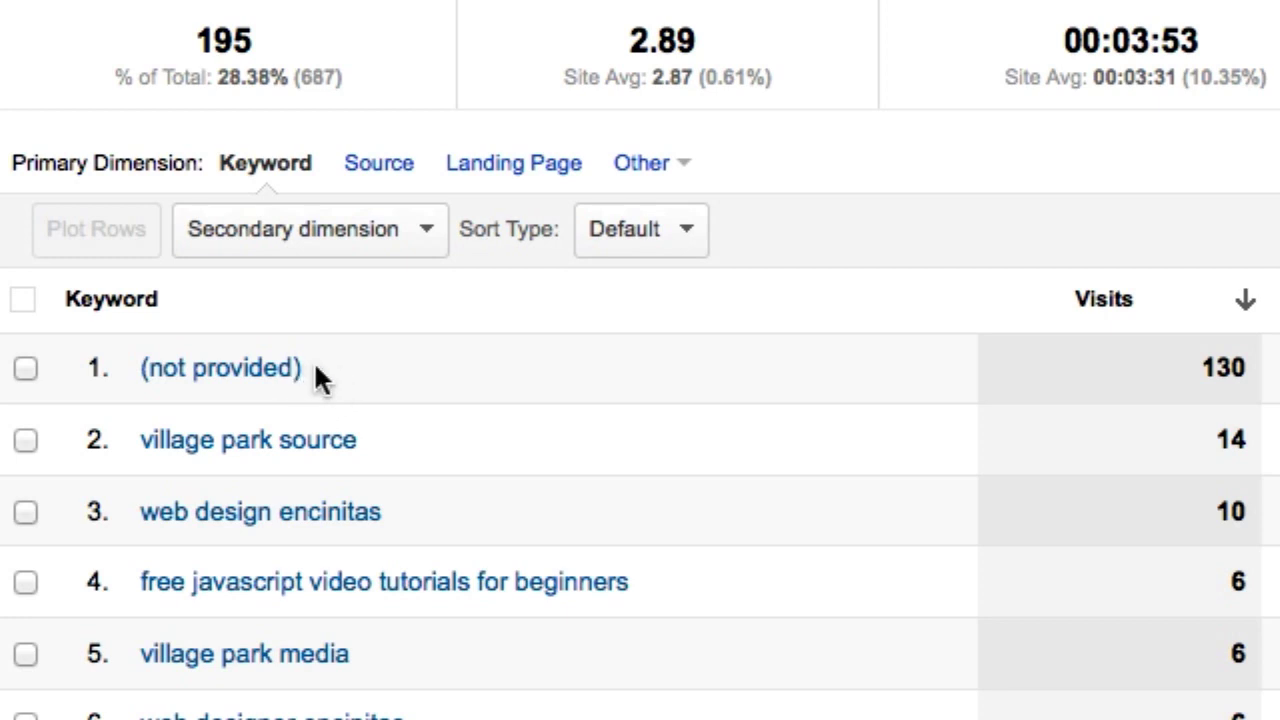
mouse_move(326, 376)
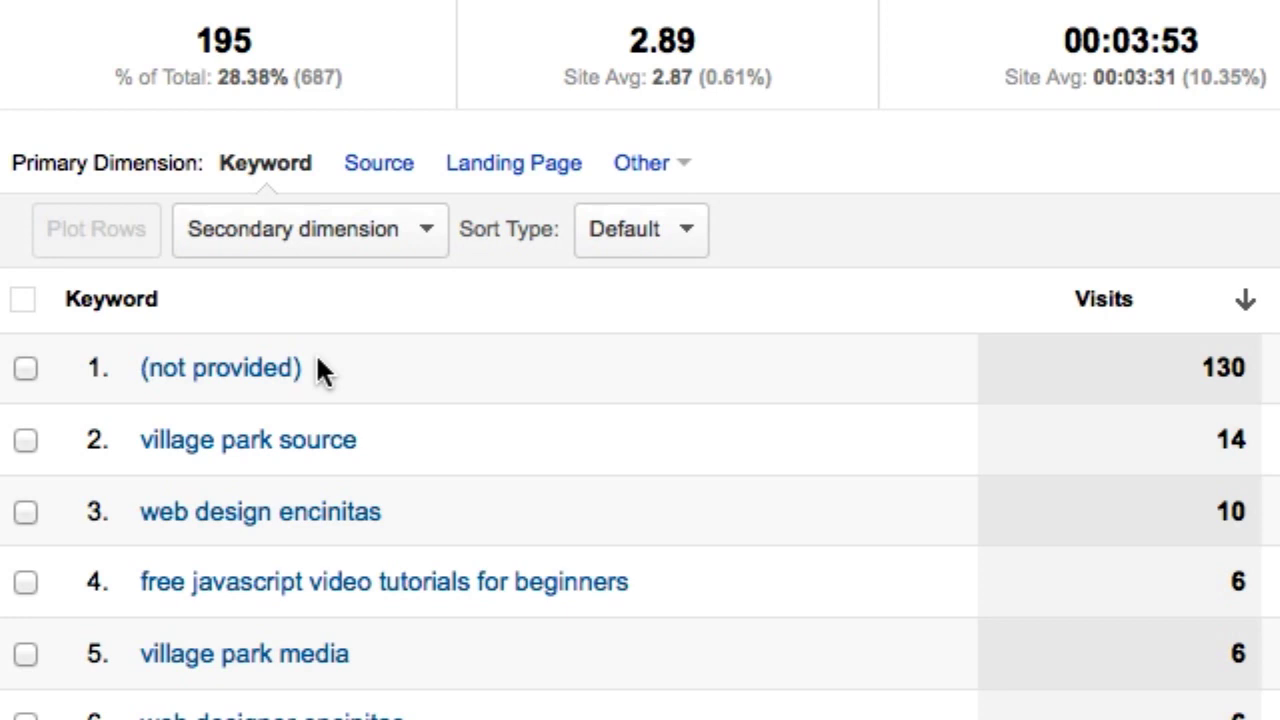
mouse_move(322, 390)
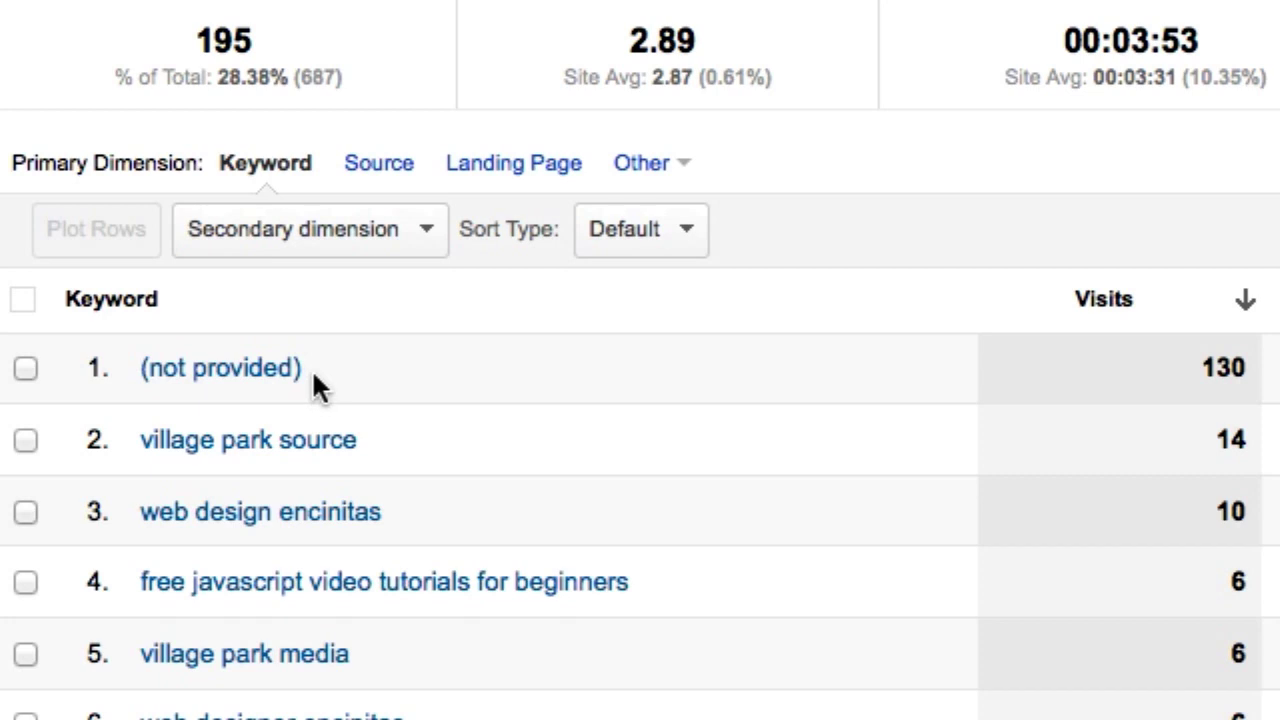
mouse_move(323, 385)
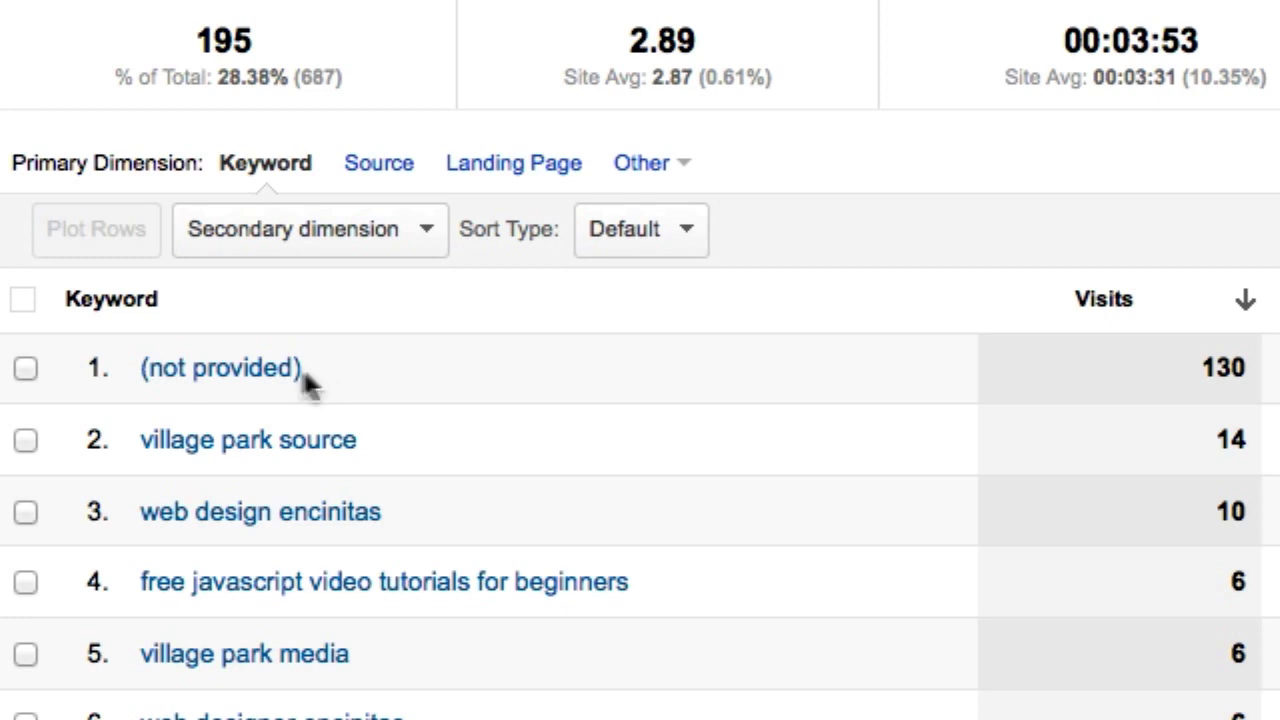
mouse_move(185, 377)
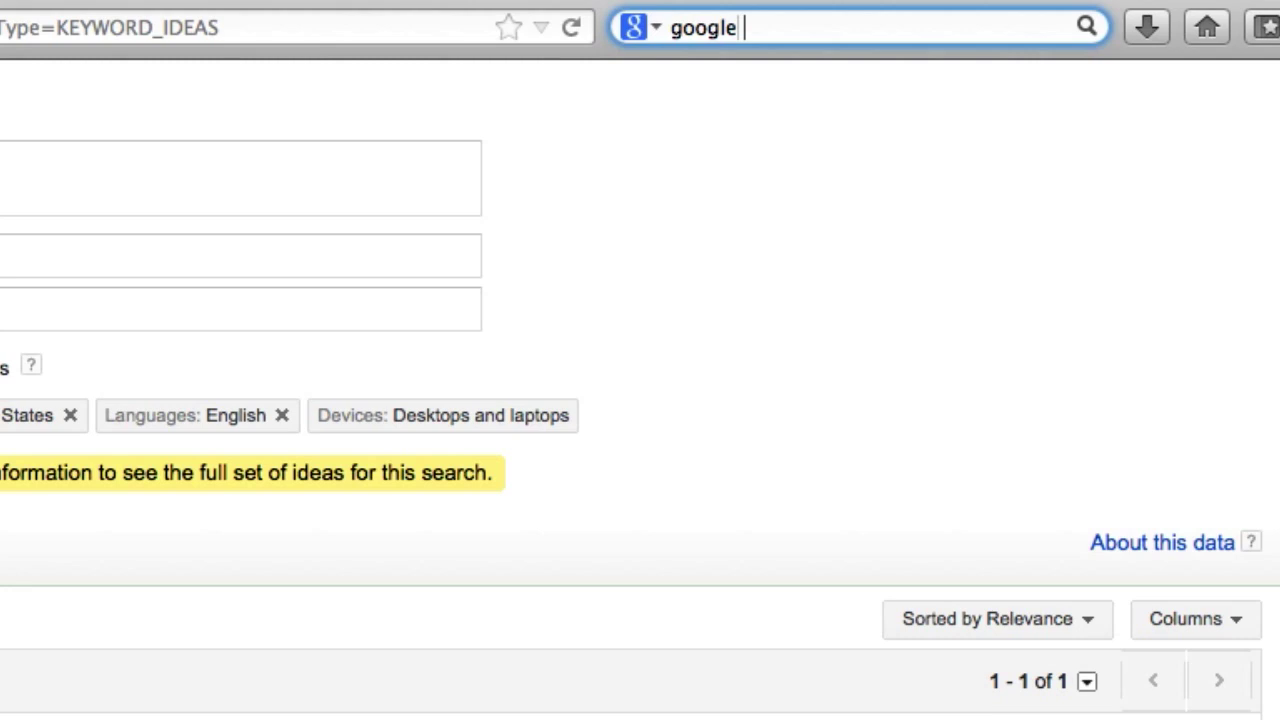
Search 'google webmaster tools' and open the Webmaster Tools site list
type("webmaster")
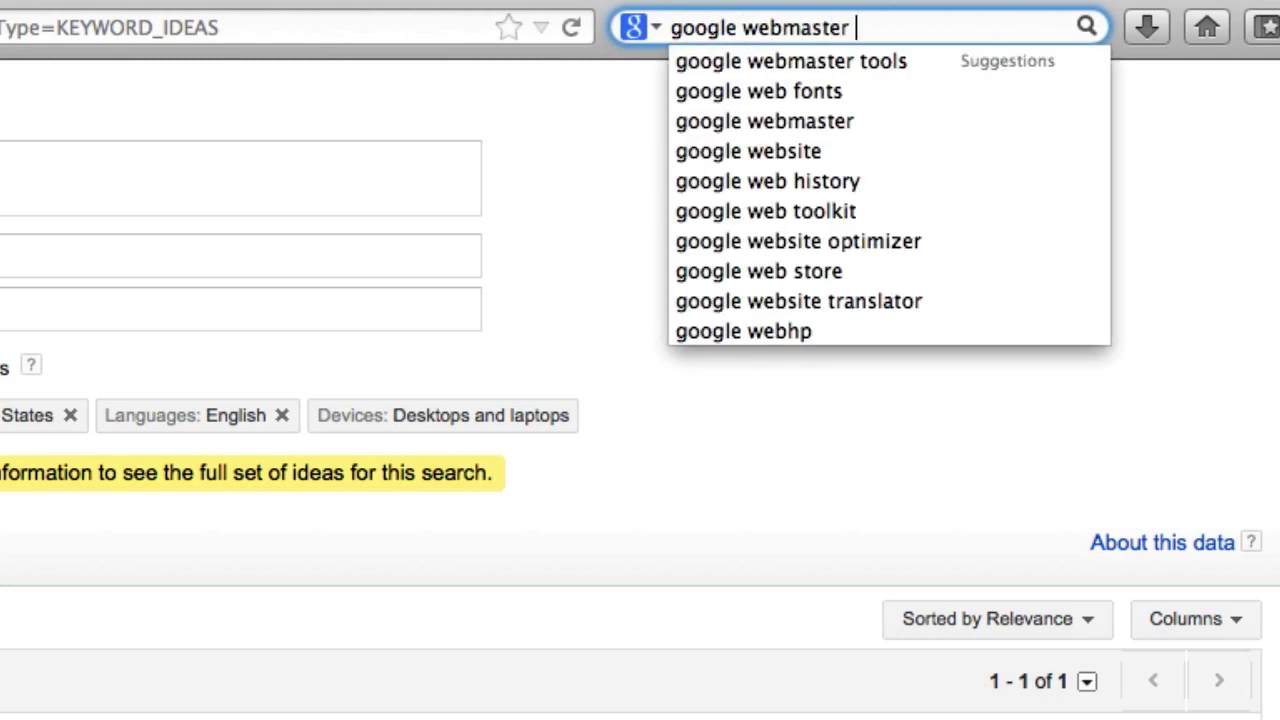
left_click(800, 61)
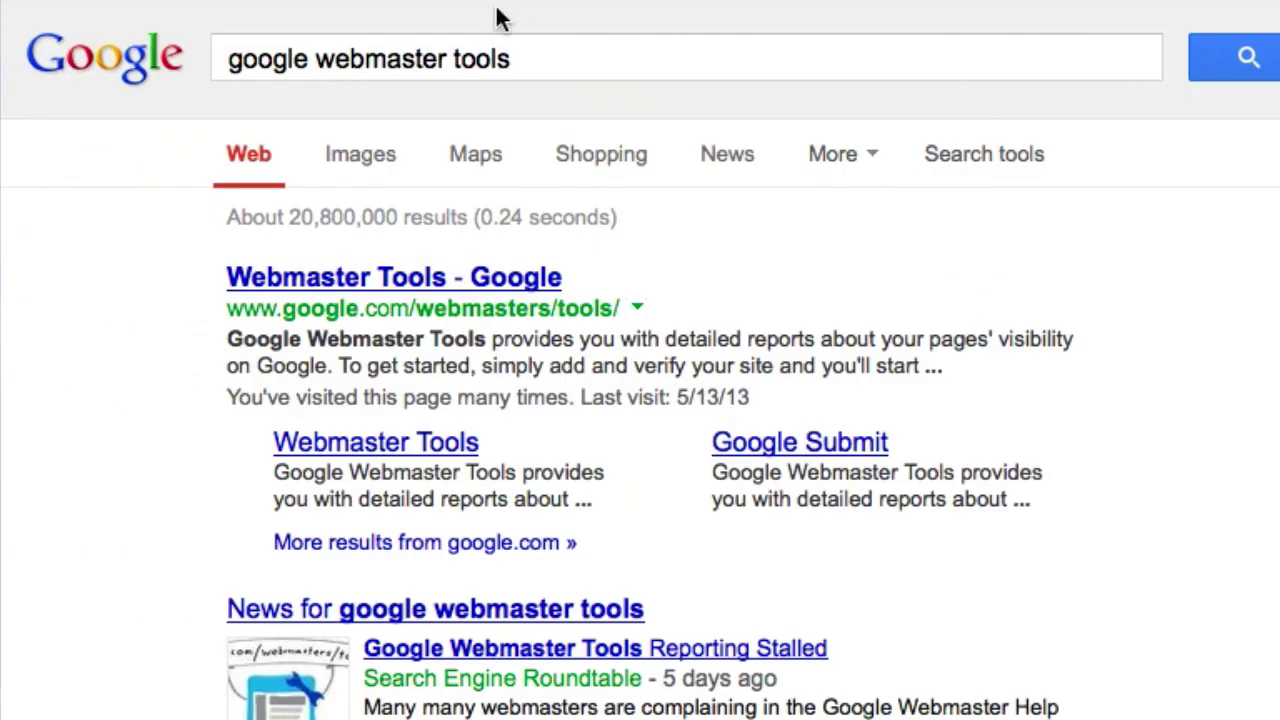
left_click(393, 277)
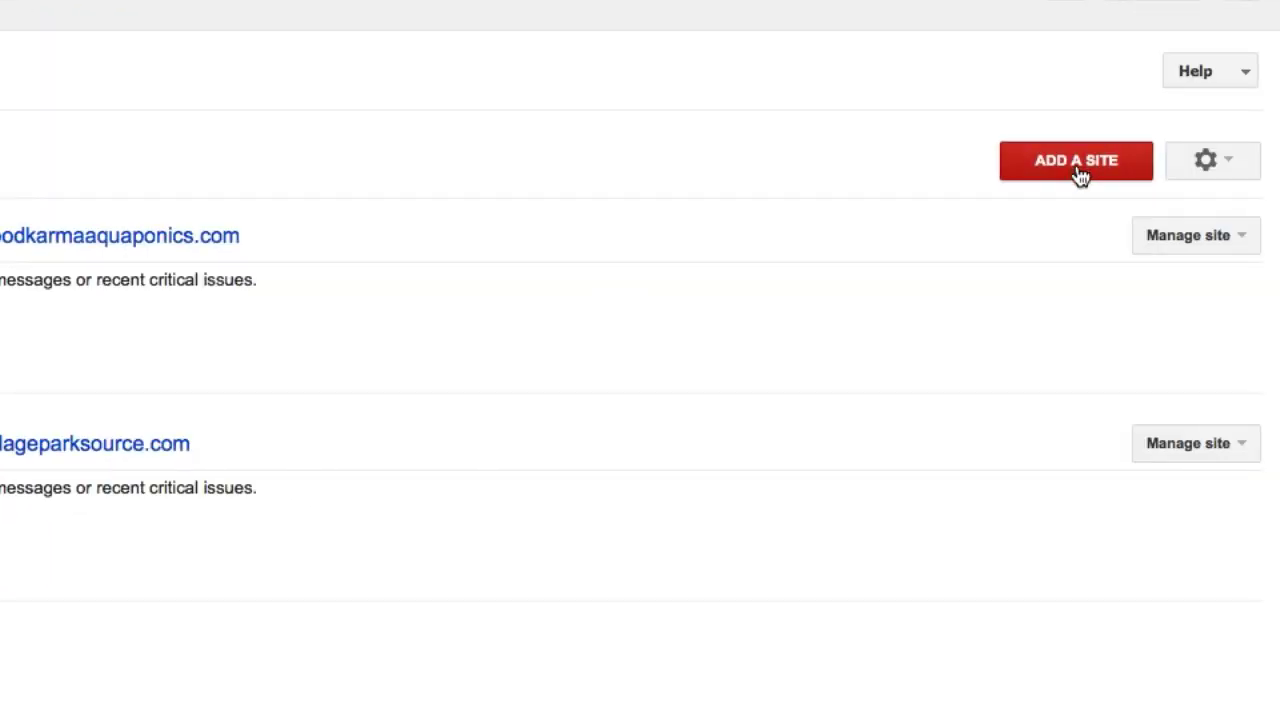
Open the 'Add a site' dialog from the Webmaster Tools home page
left_click(1076, 161)
type("www.")
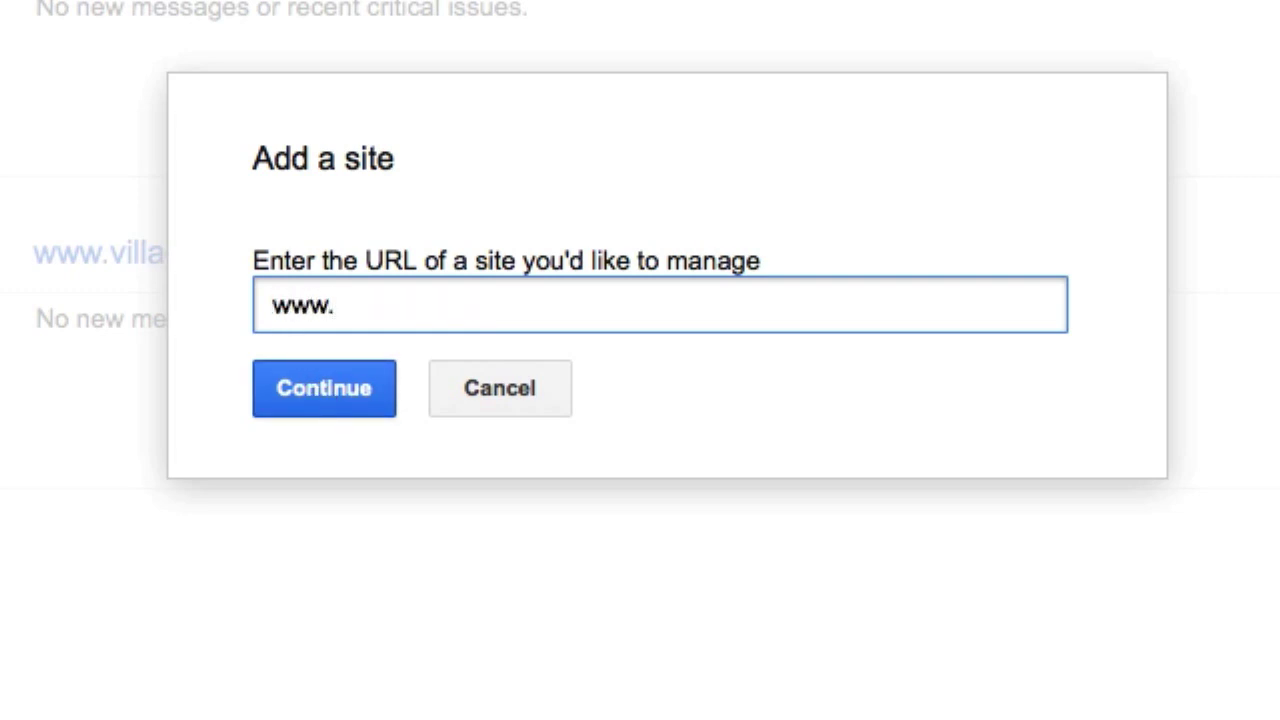
type("vill")
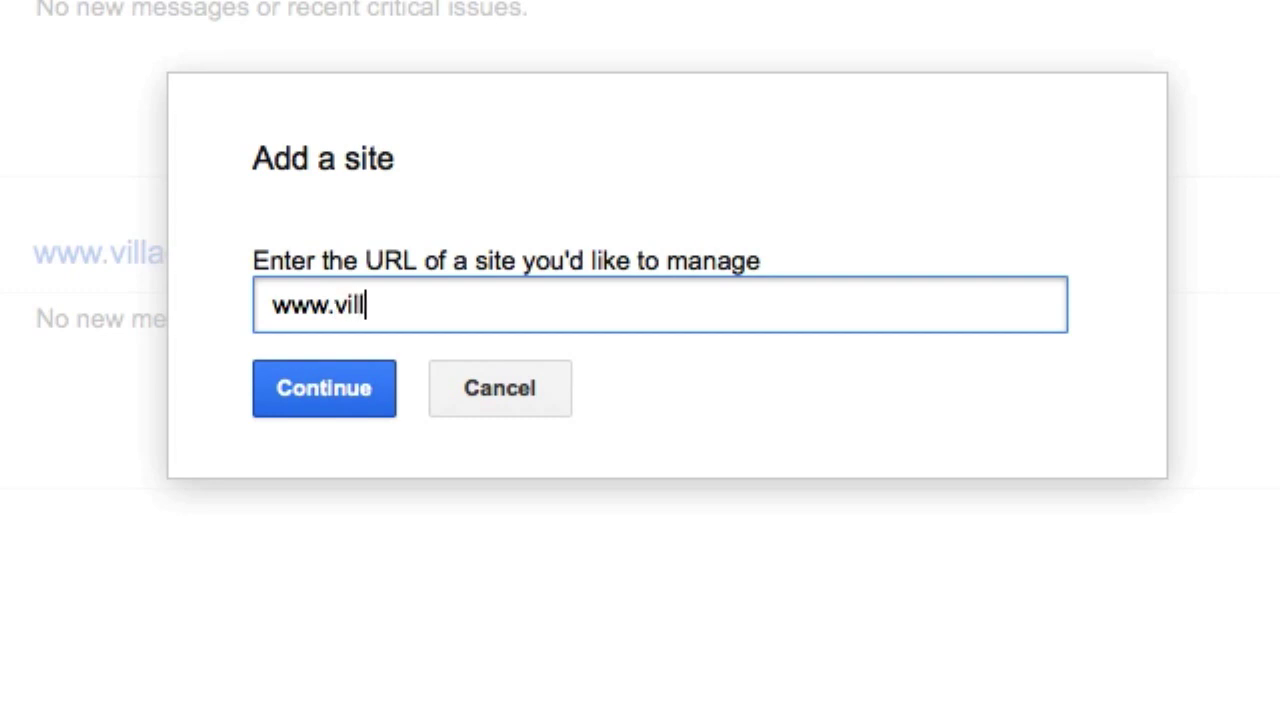
type("age")
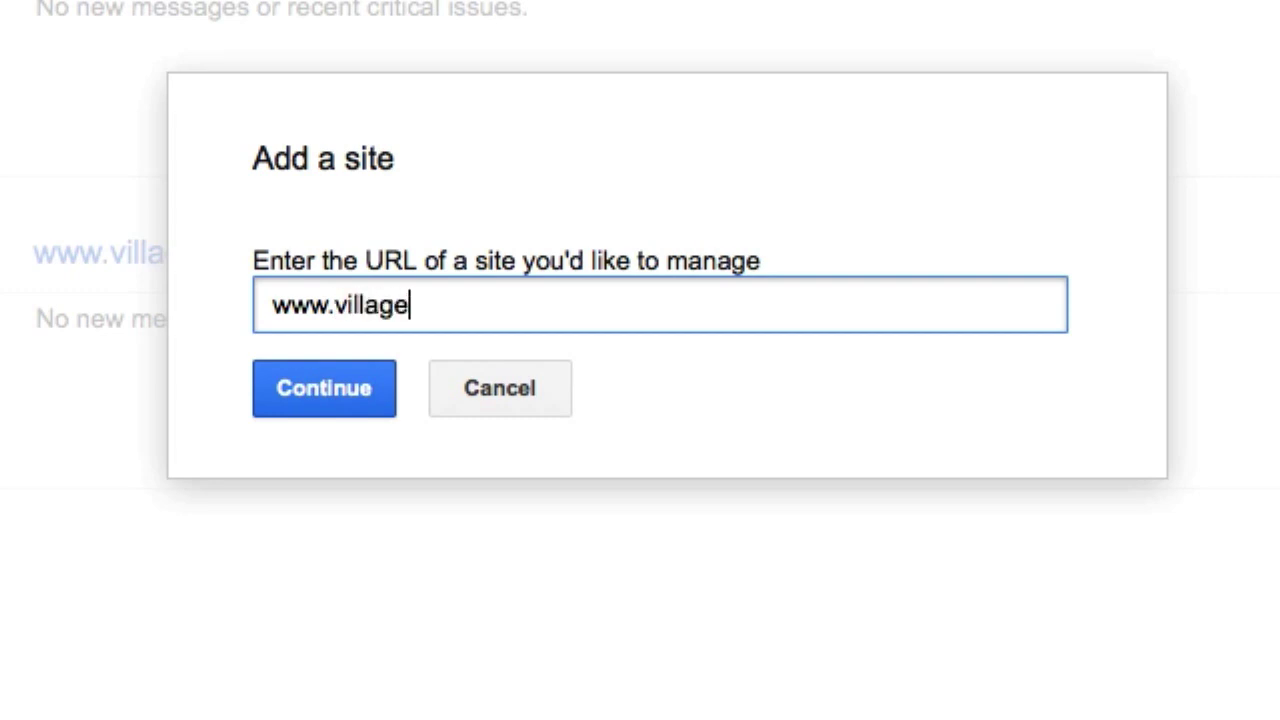
type("park.com")
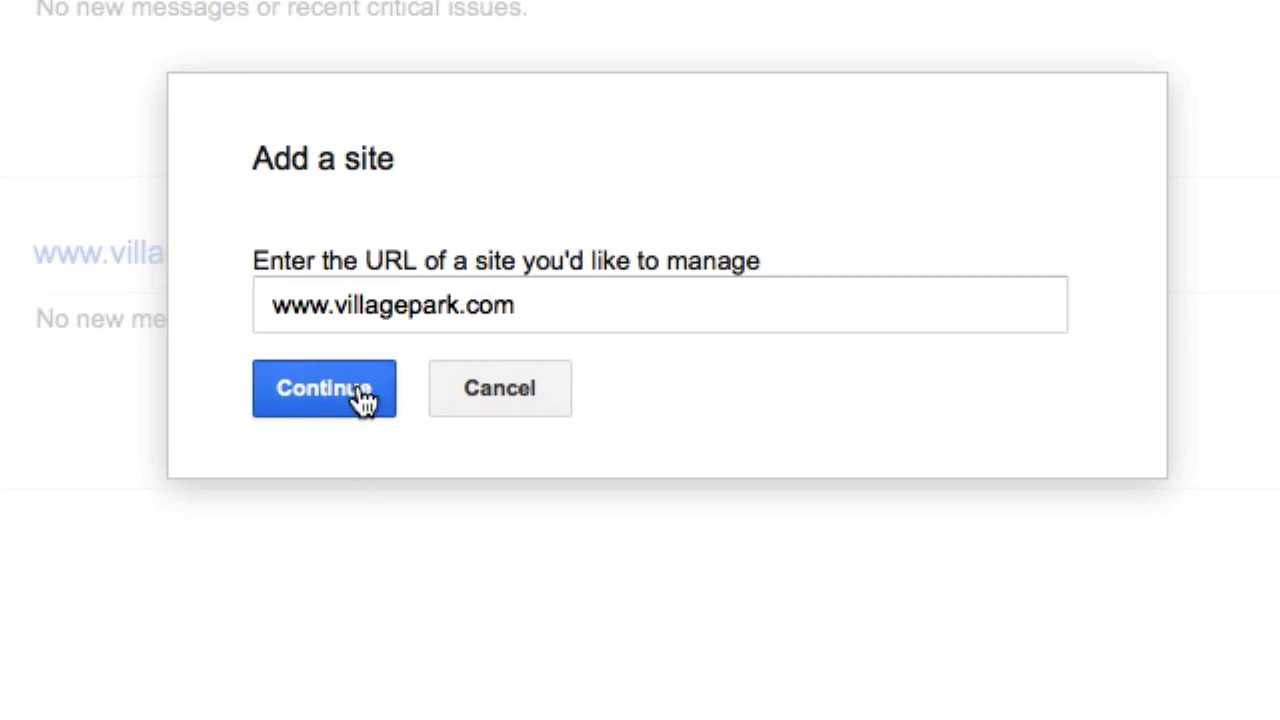
left_click(324, 389)
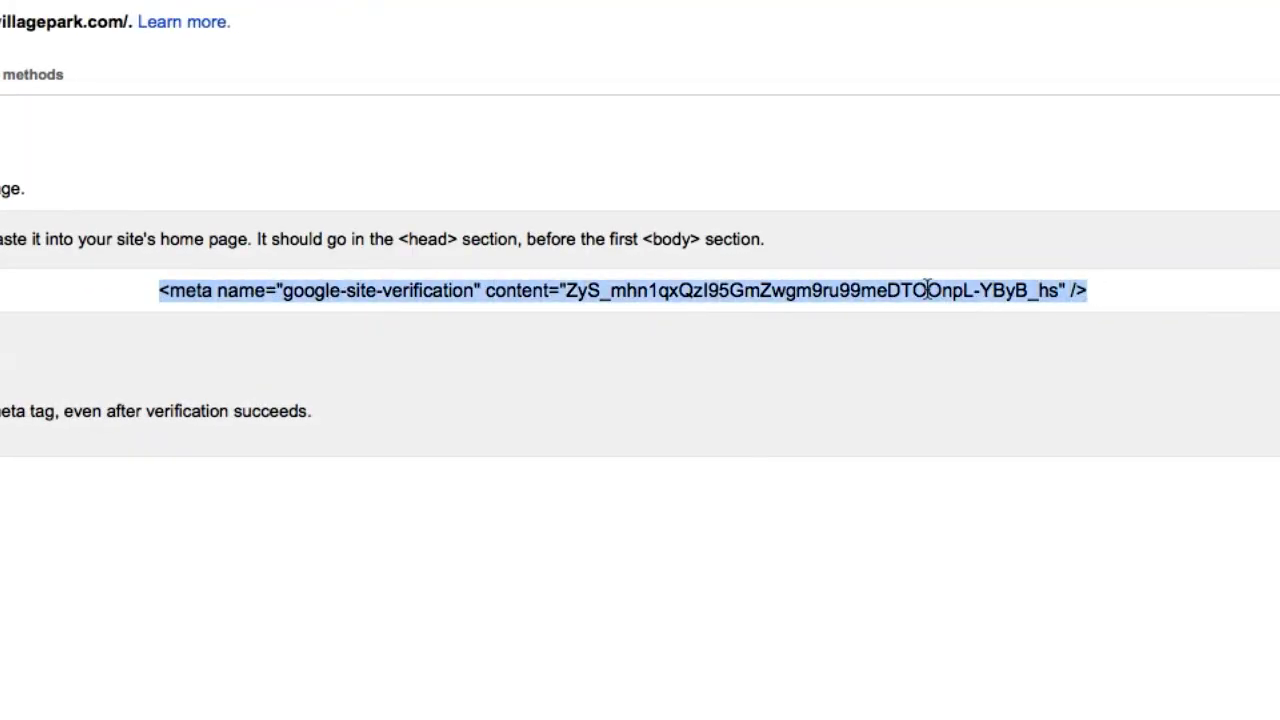
mouse_move(559, 369)
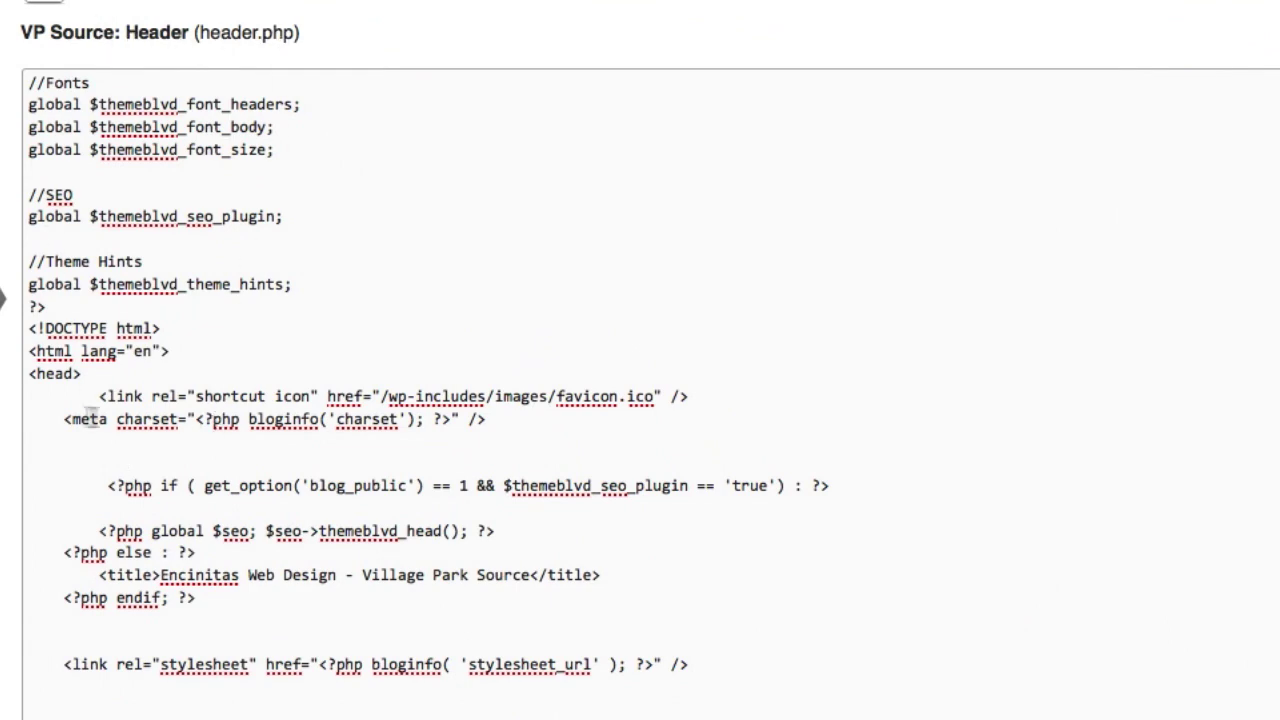
Paste the google-site-verification meta tag right after <head> in header.php
scroll("down", 3)
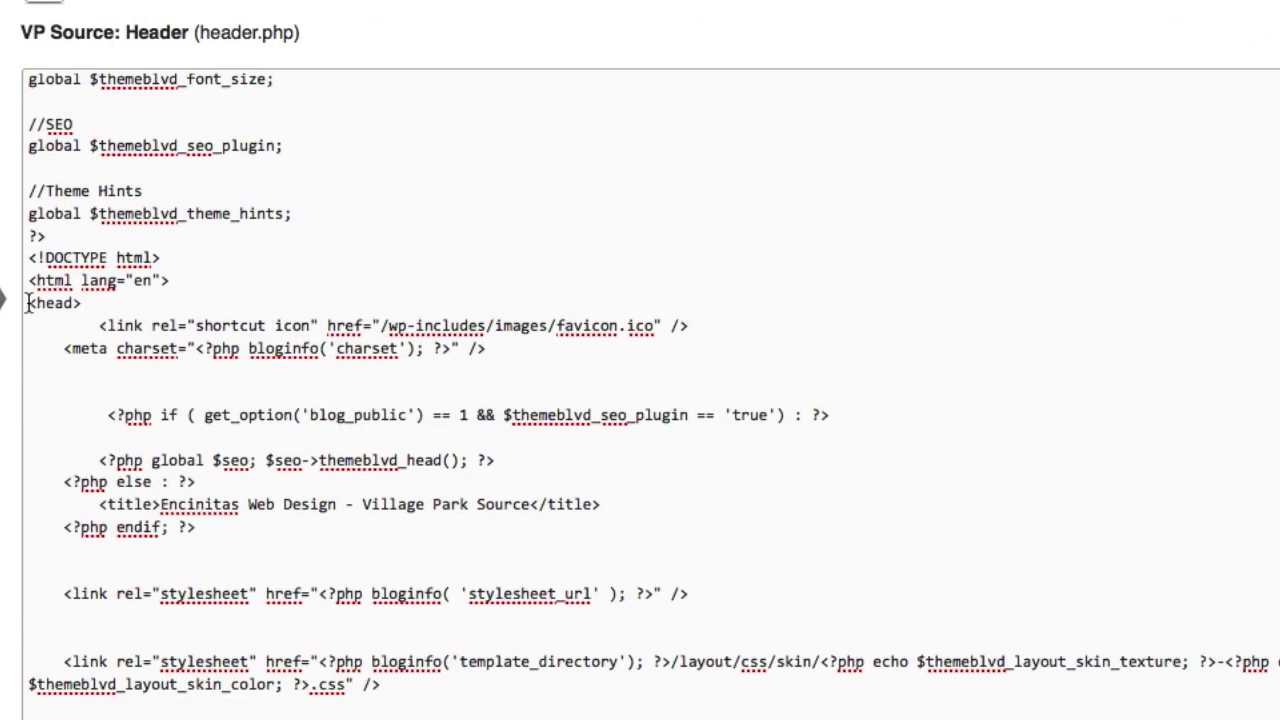
left_click(85, 303)
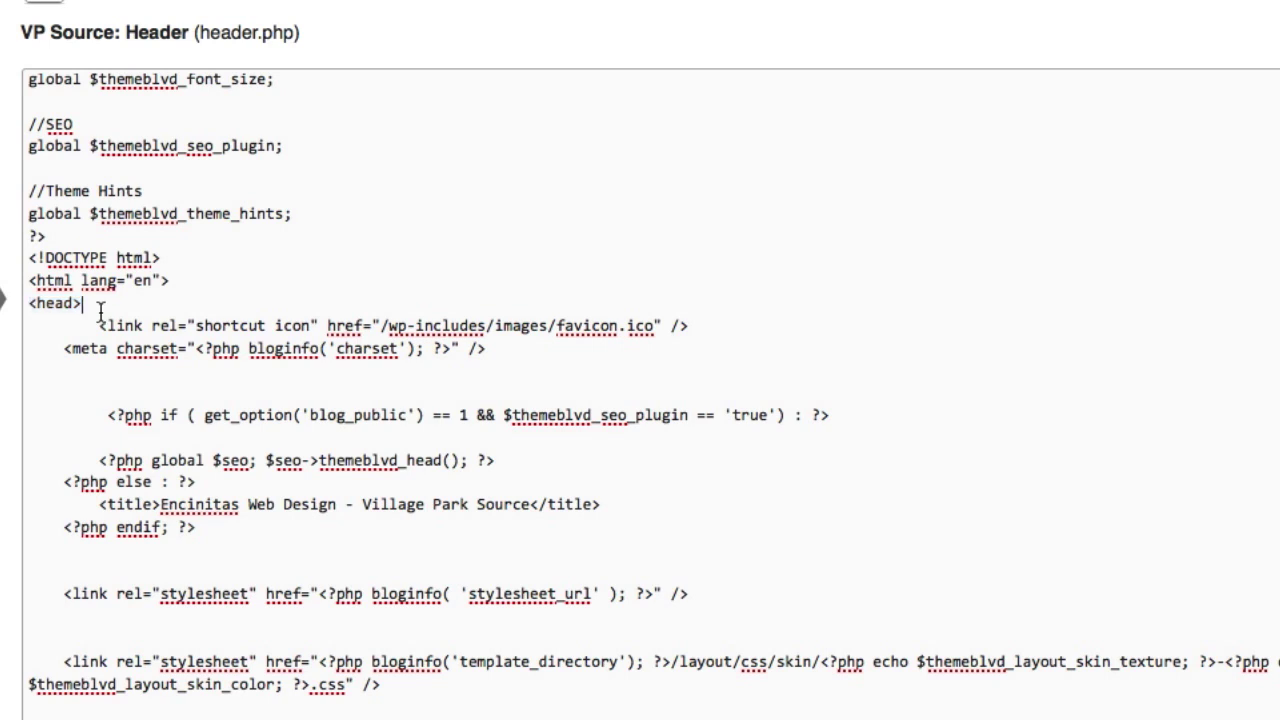
type("<meta name=\"google-site-verification\" content=\"YMjrHXn8yhq_CHmEvAVS4ZeVQ9YX1BoN0T8b5Eip5CI\" />")
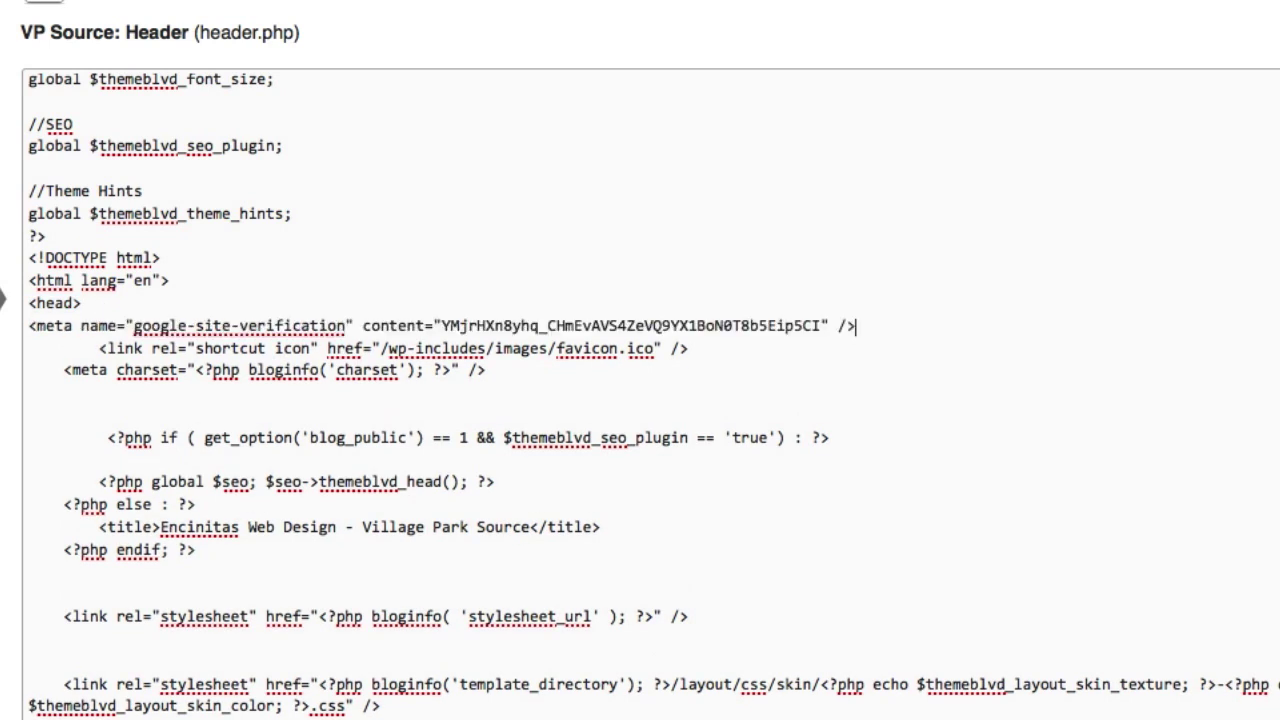